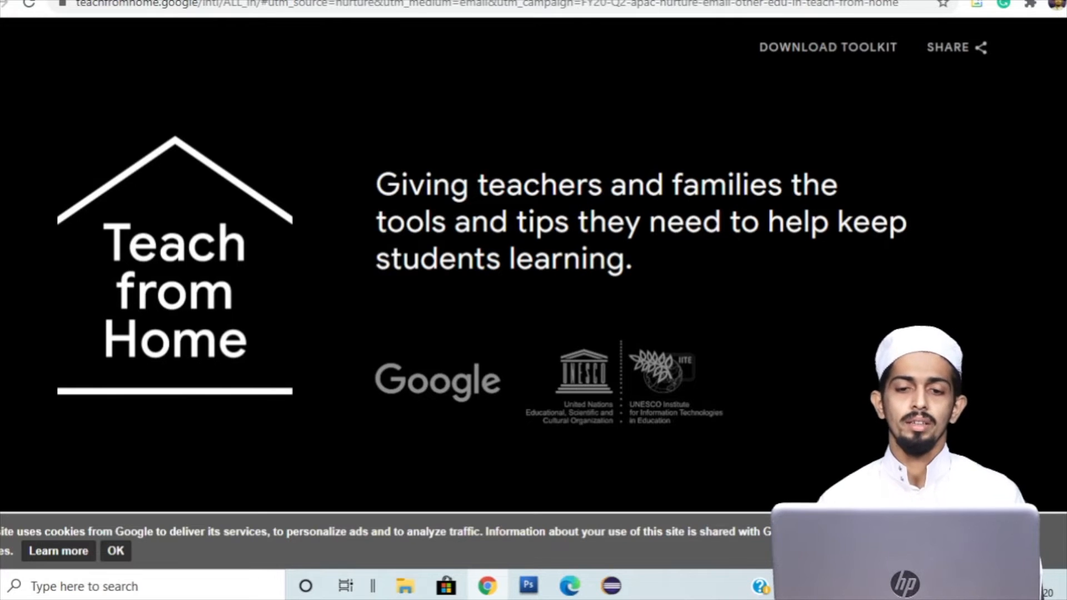
# Scroll the Teach from Home page to reveal the Read Along tool card.
pyautogui.scroll(-3)
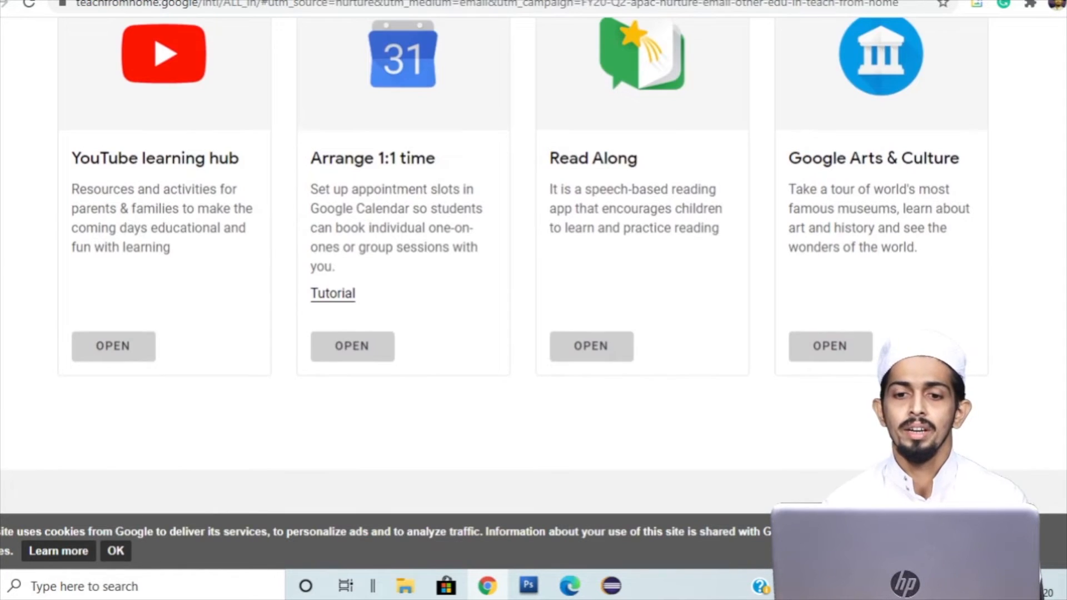
pyautogui.scroll(3)
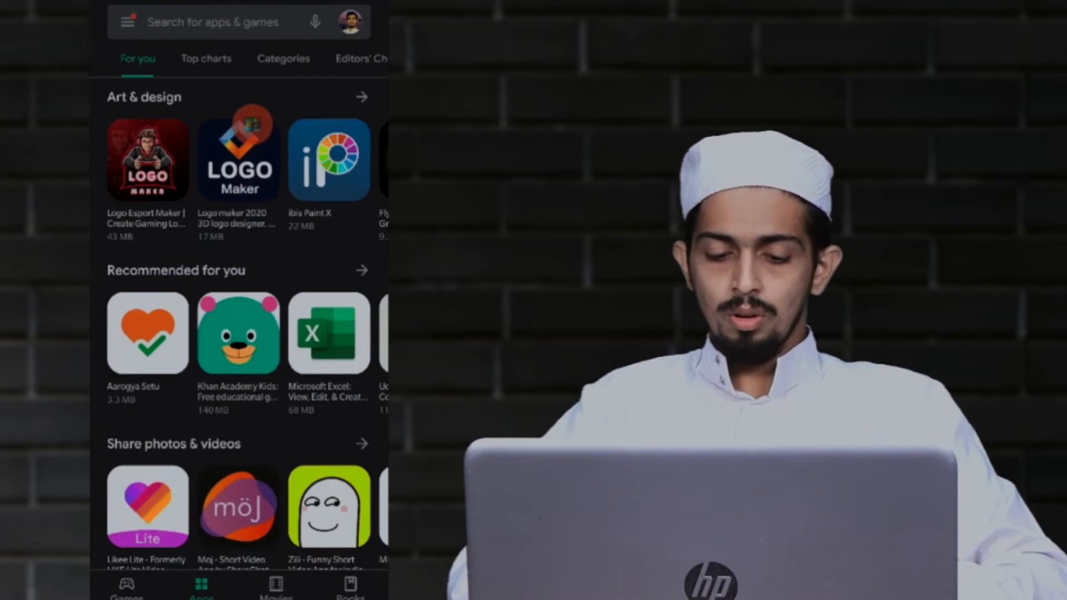
# Search the Play Store for 'read along' and open the Read Along (Bolo) app page.
pyautogui.click(218, 22)
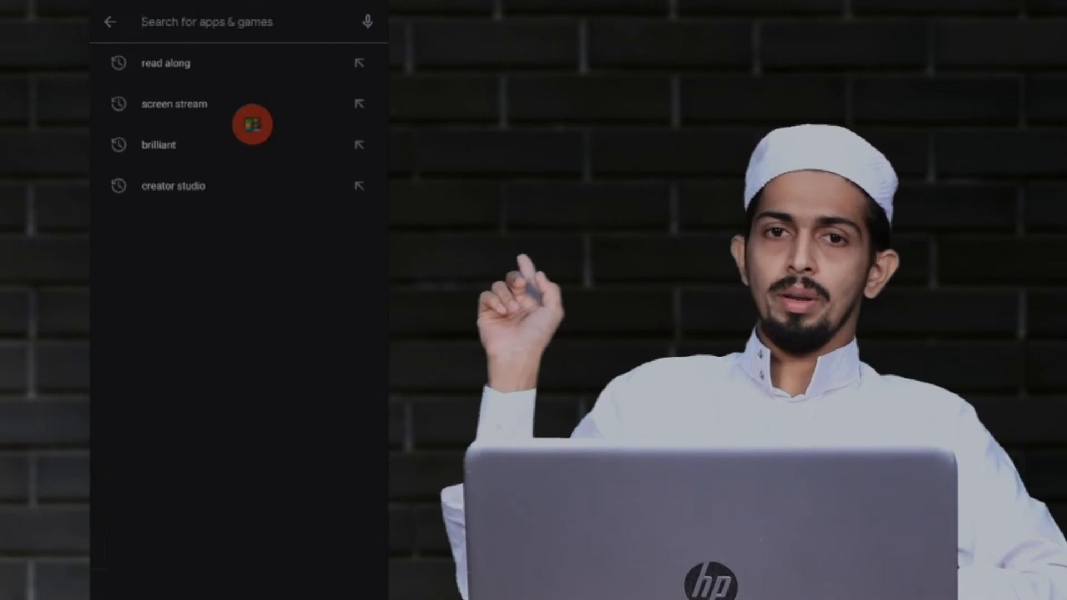
pyautogui.click(238, 21)
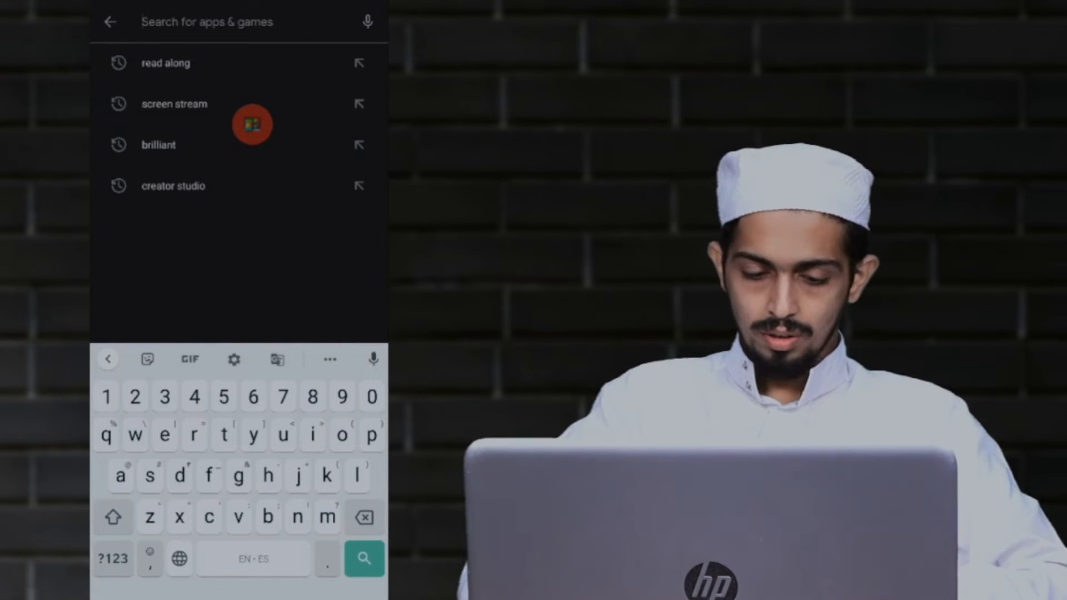
pyautogui.write('read')
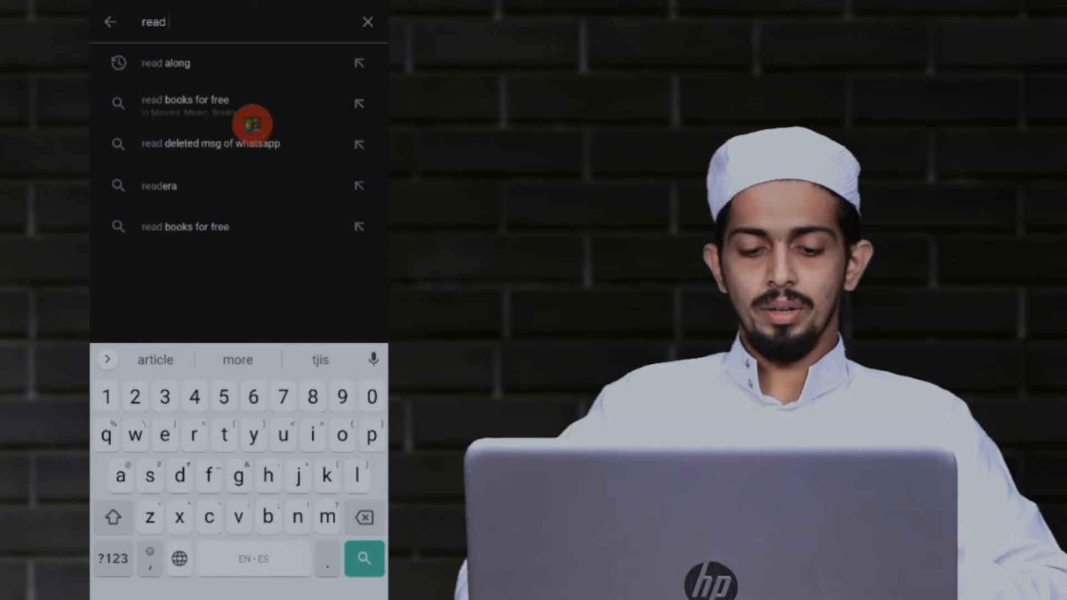
pyautogui.click(165, 62)
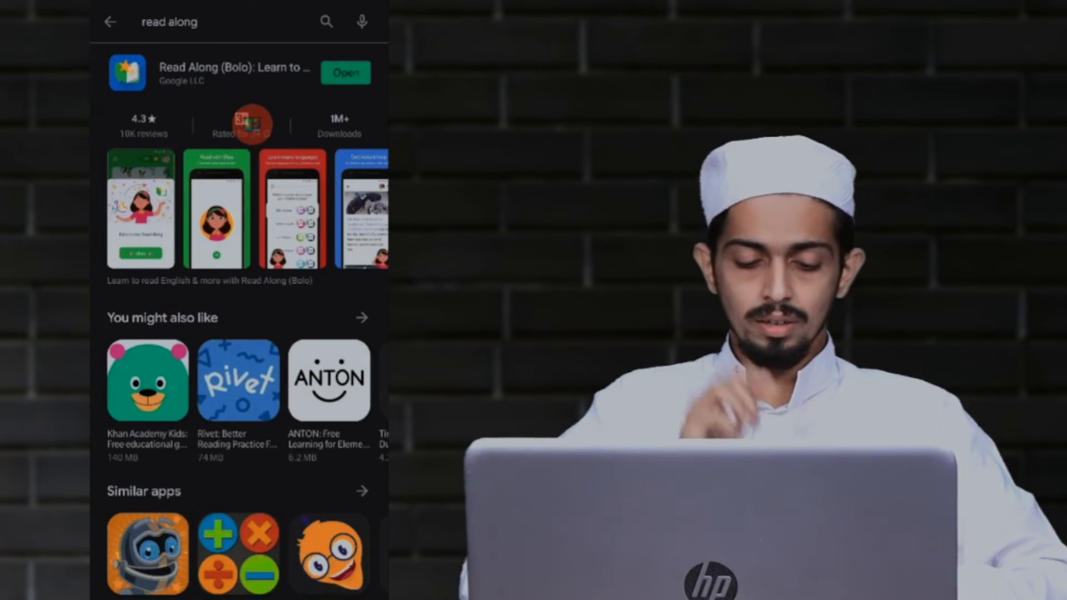
pyautogui.click(231, 73)
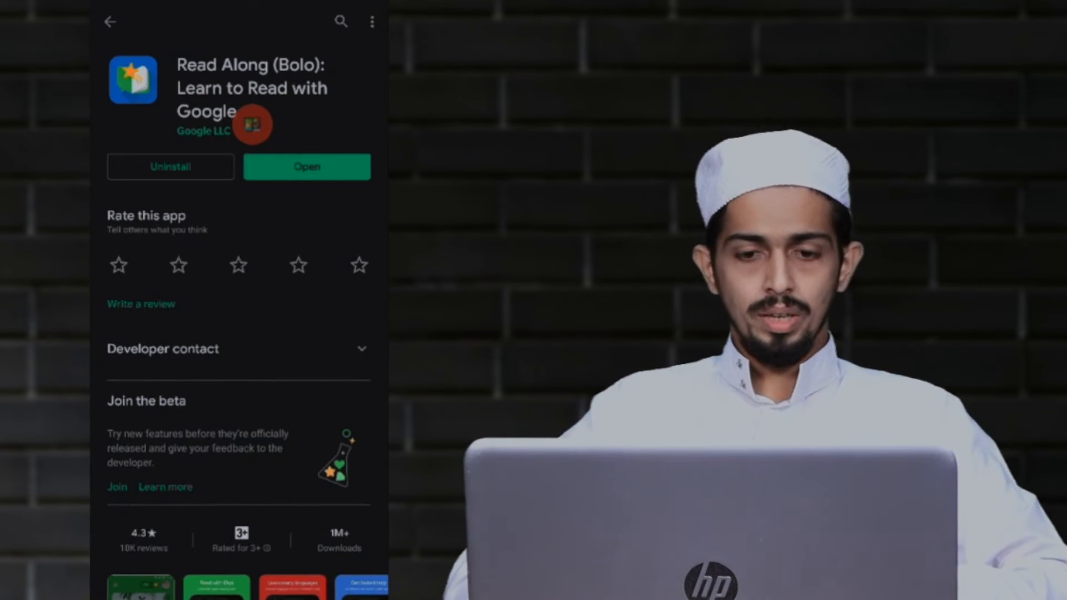
pyautogui.moveTo(109, 455)
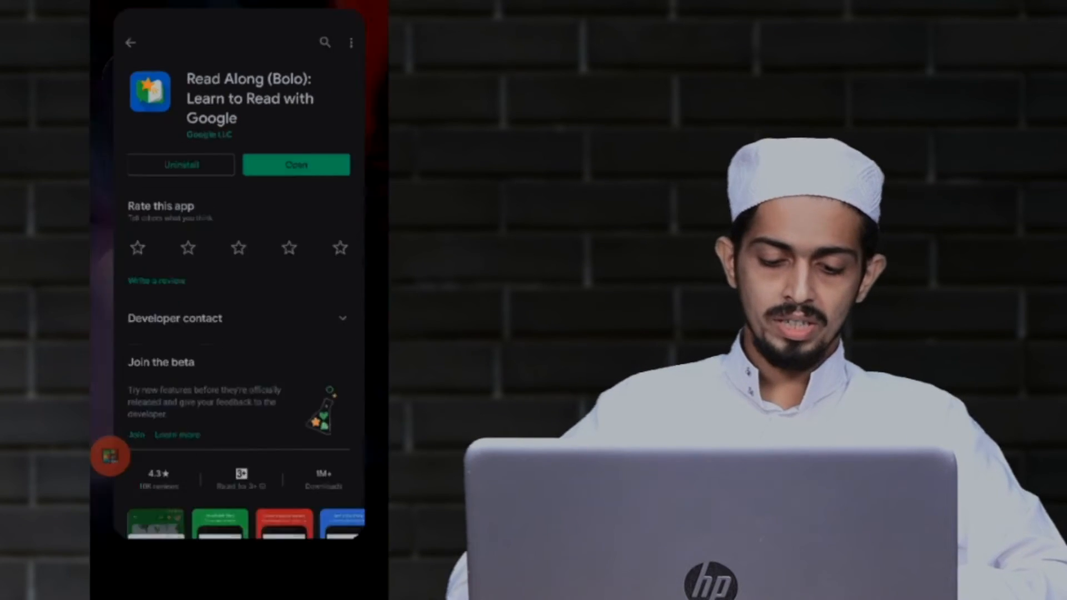
# Return to the home screen and launch the Read Along app.
pyautogui.click(131, 42)
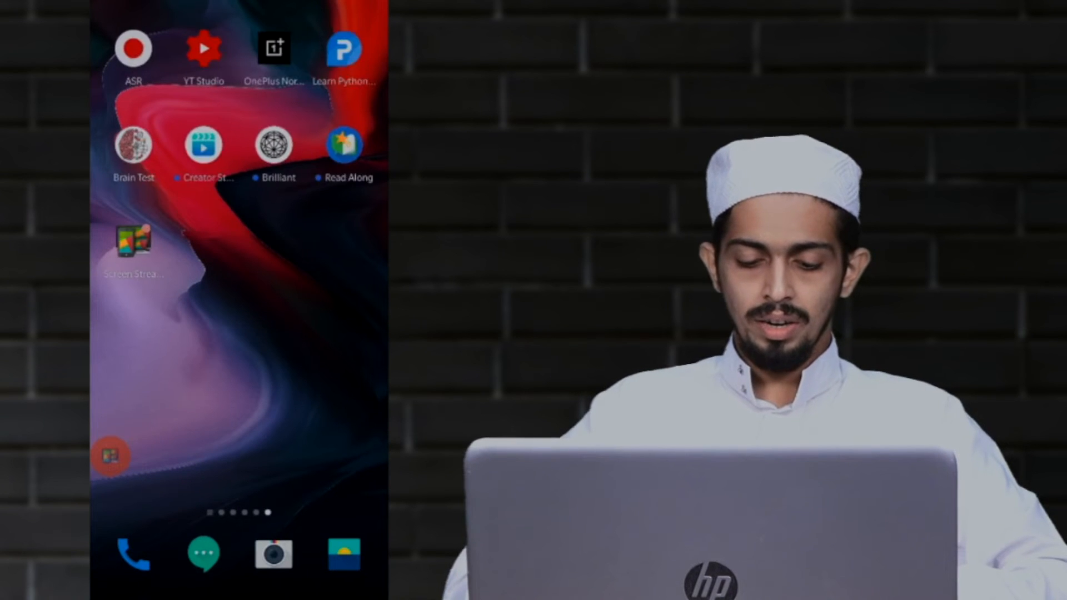
pyautogui.click(344, 143)
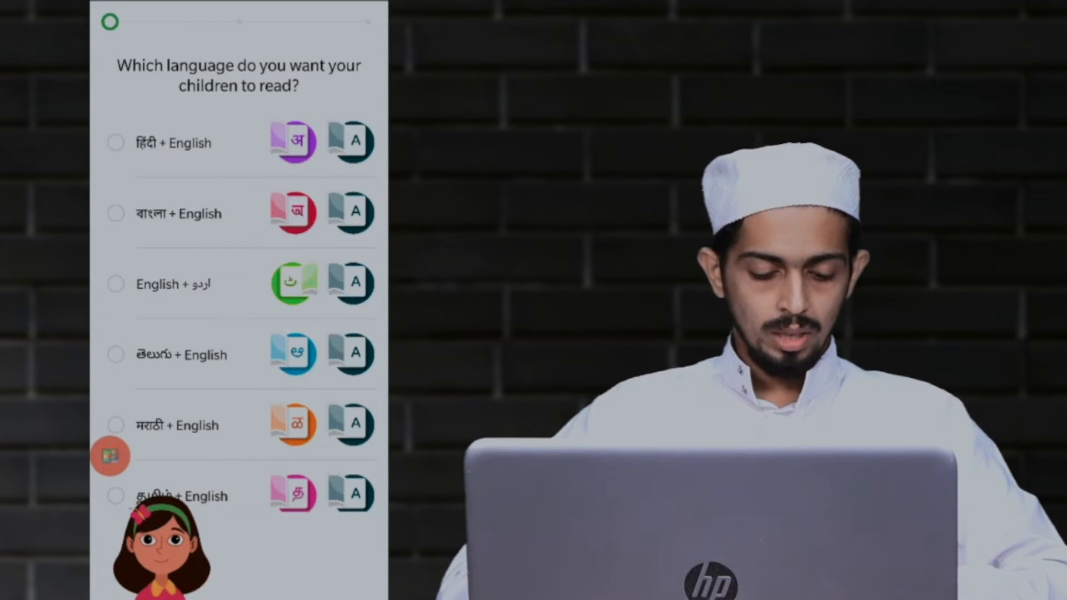
# Choose English only as the reading language and continue to the parents' information.
pyautogui.scroll(-3)
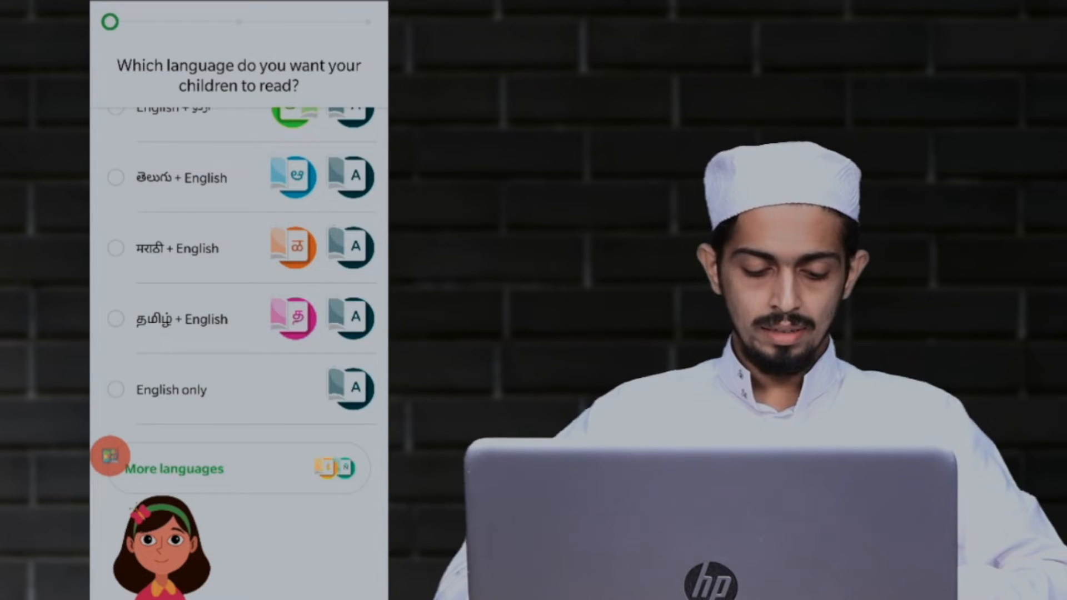
pyautogui.scroll(-3)
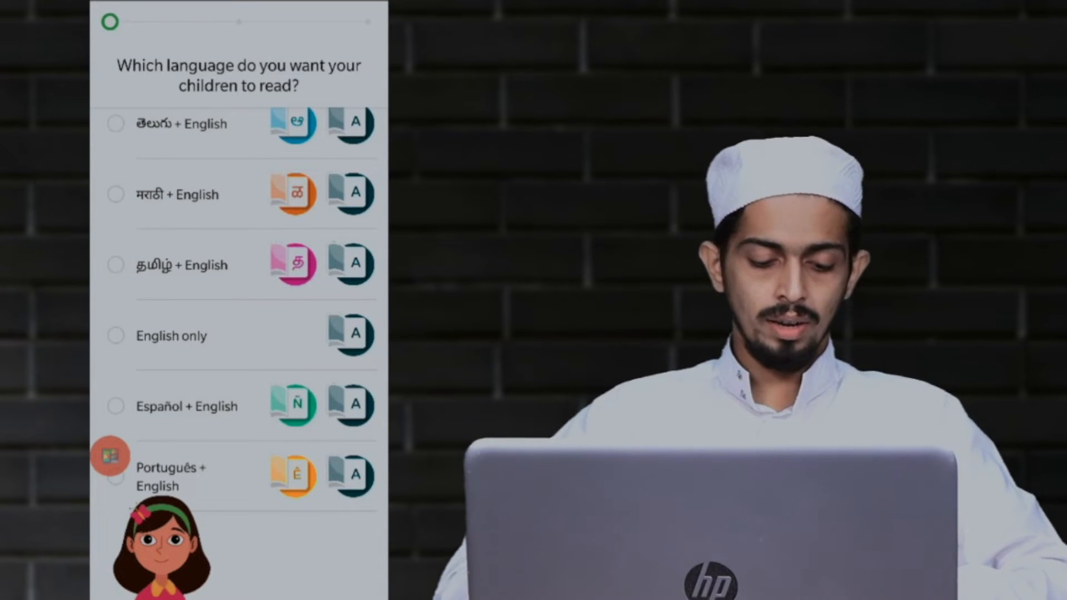
pyautogui.click(115, 335)
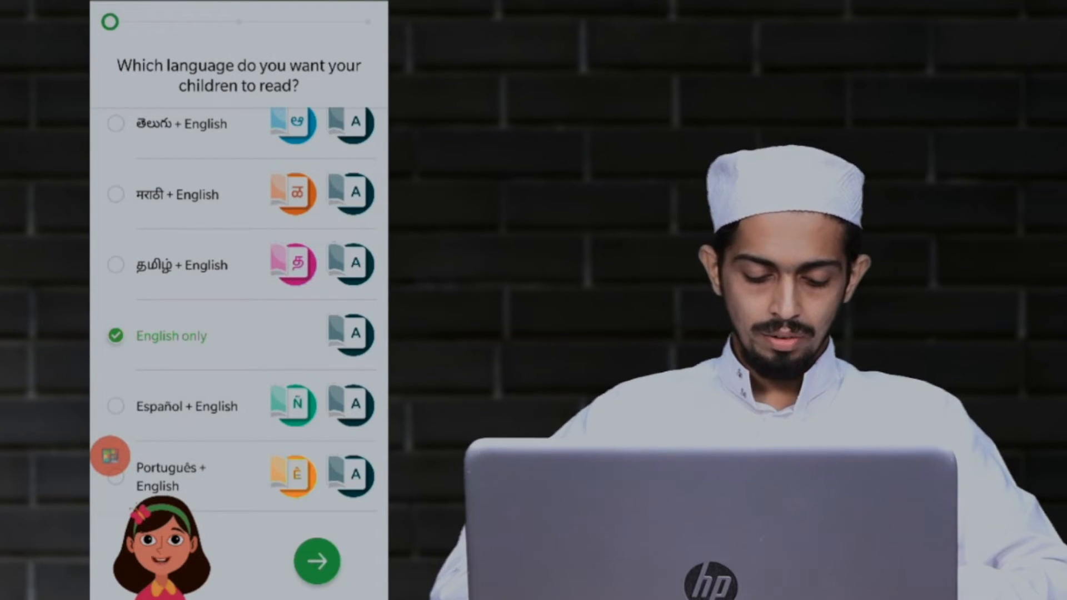
pyautogui.click(317, 560)
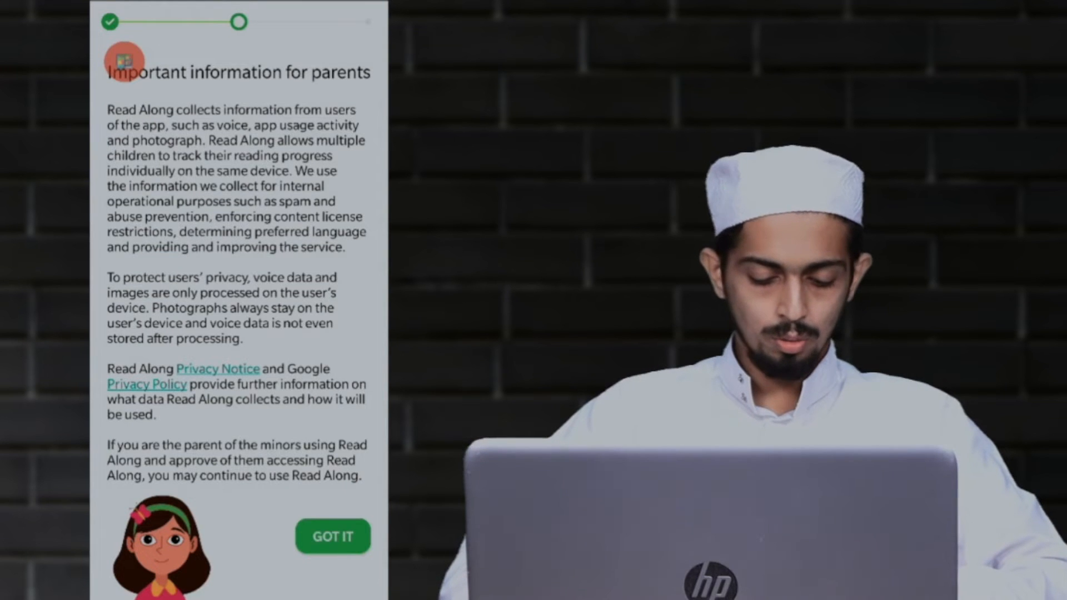
# Accept the important information for parents with GOT IT.
pyautogui.click(332, 536)
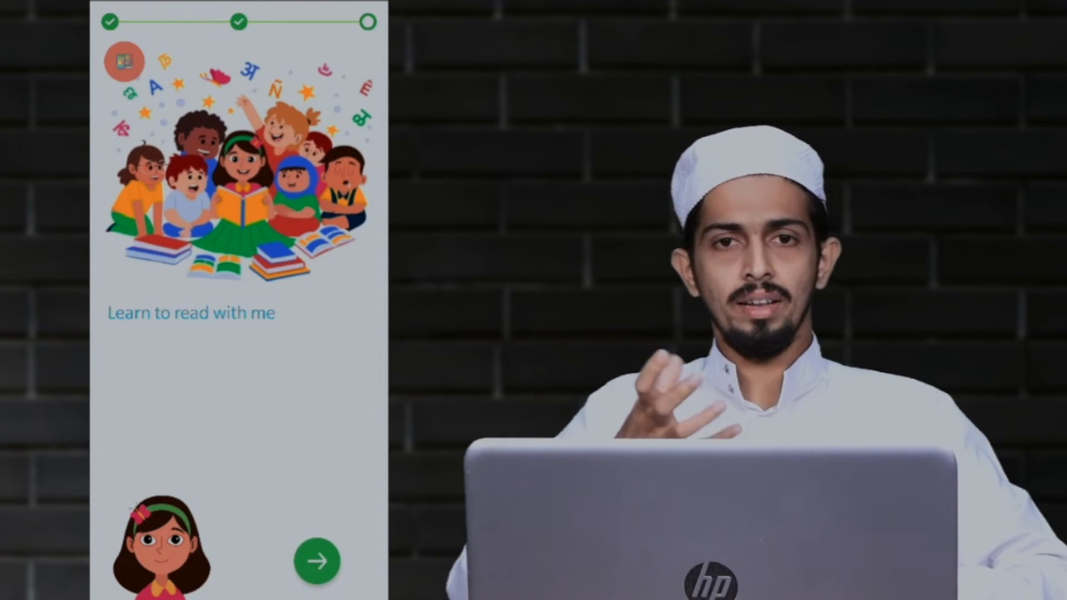
# Continue onboarding to the 'Learn to read with me' welcome screen.
pyautogui.click(317, 560)
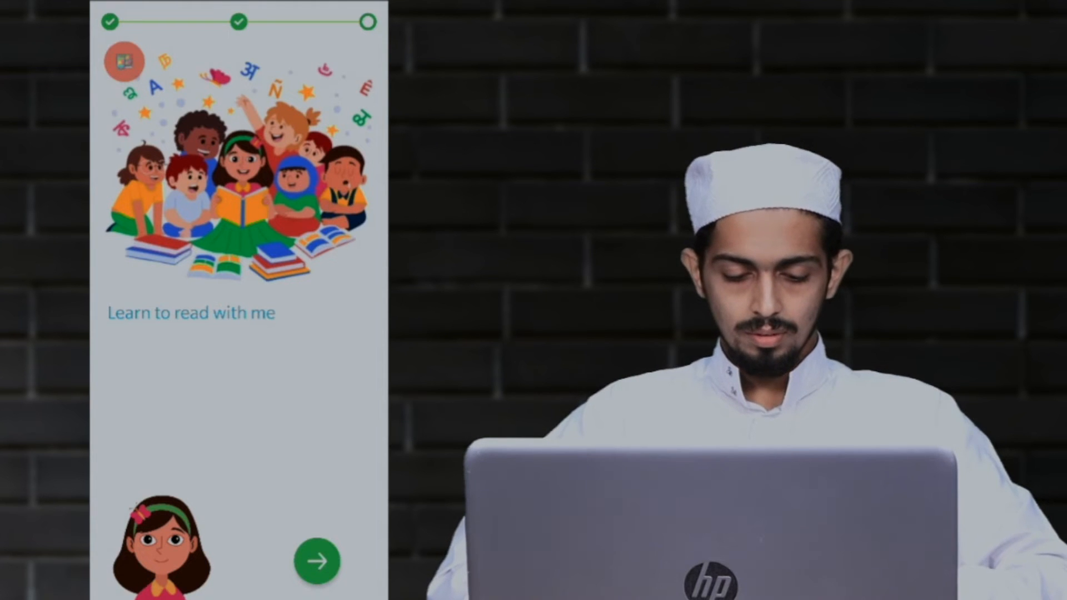
# Finish setup from the welcome screen and land in the story library.
pyautogui.click(317, 560)
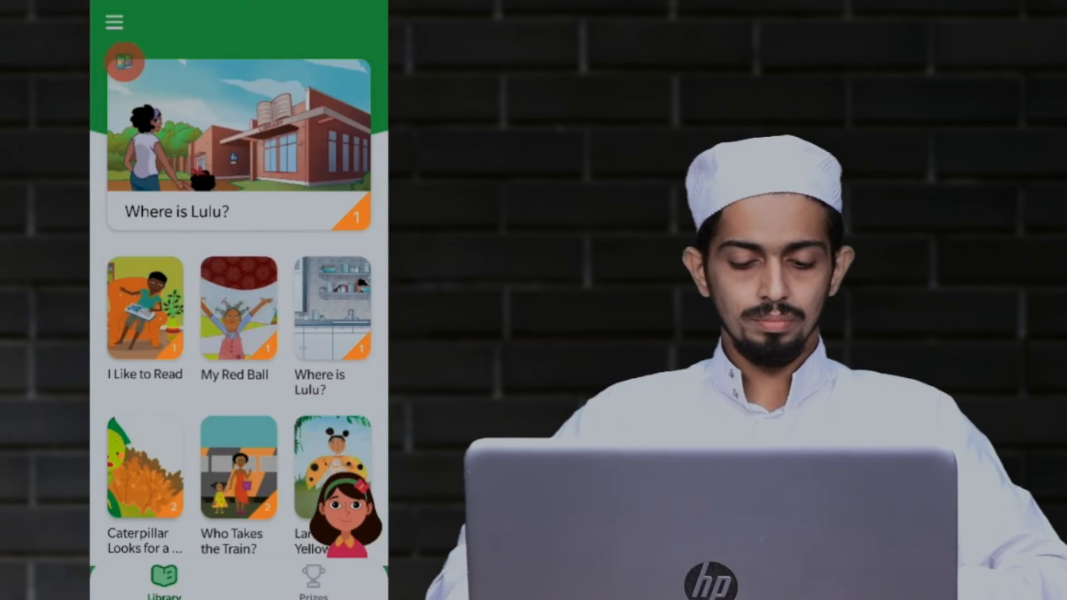
pyautogui.click(238, 147)
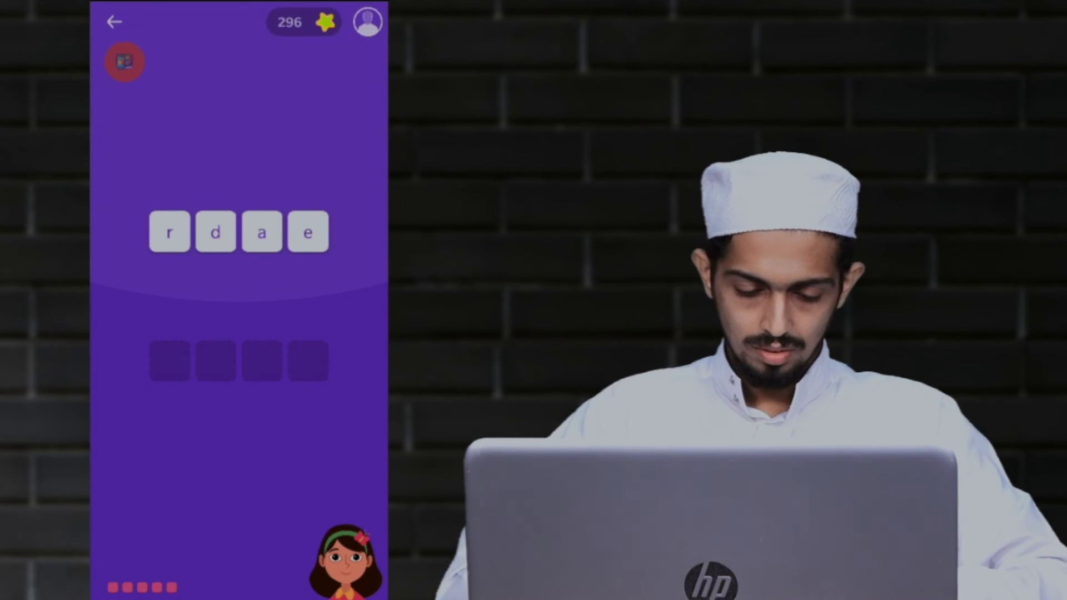
# Unscramble the words read, with and chin from their letter tiles.
pyautogui.click(168, 231)
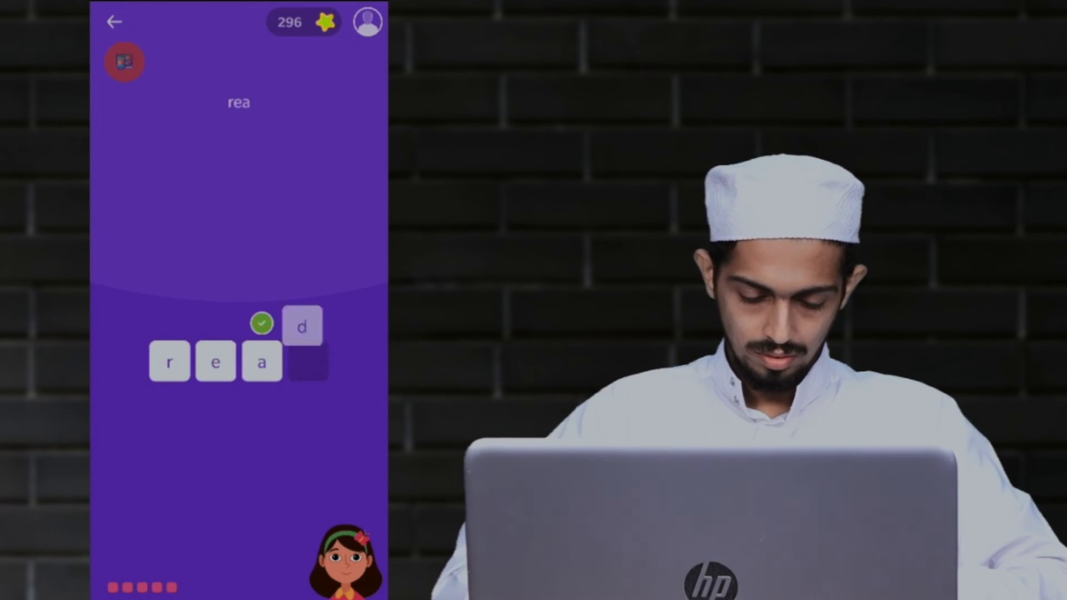
pyautogui.click(302, 325)
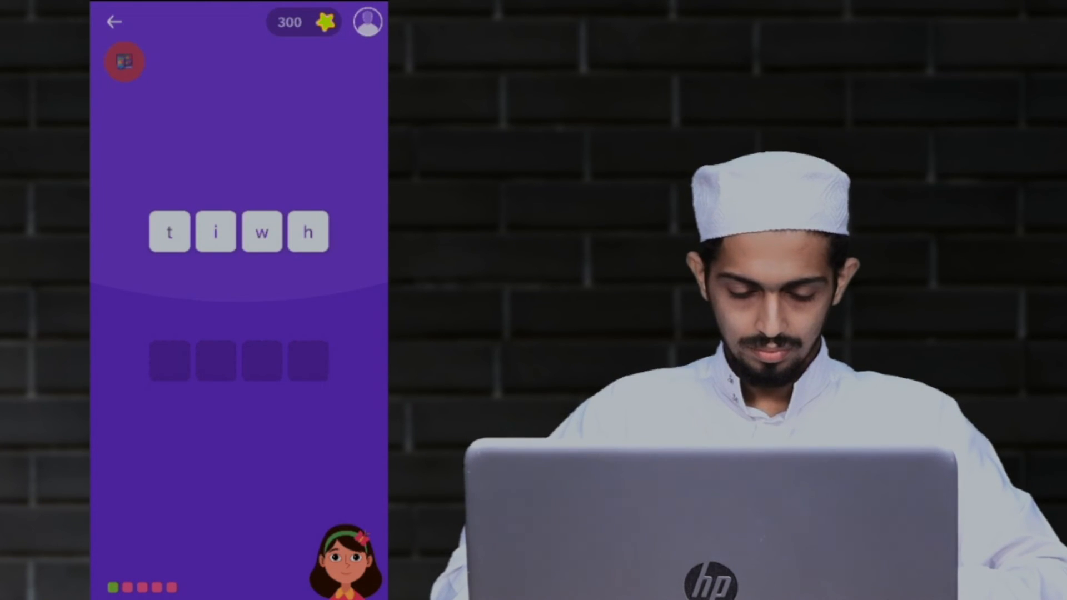
pyautogui.click(260, 231)
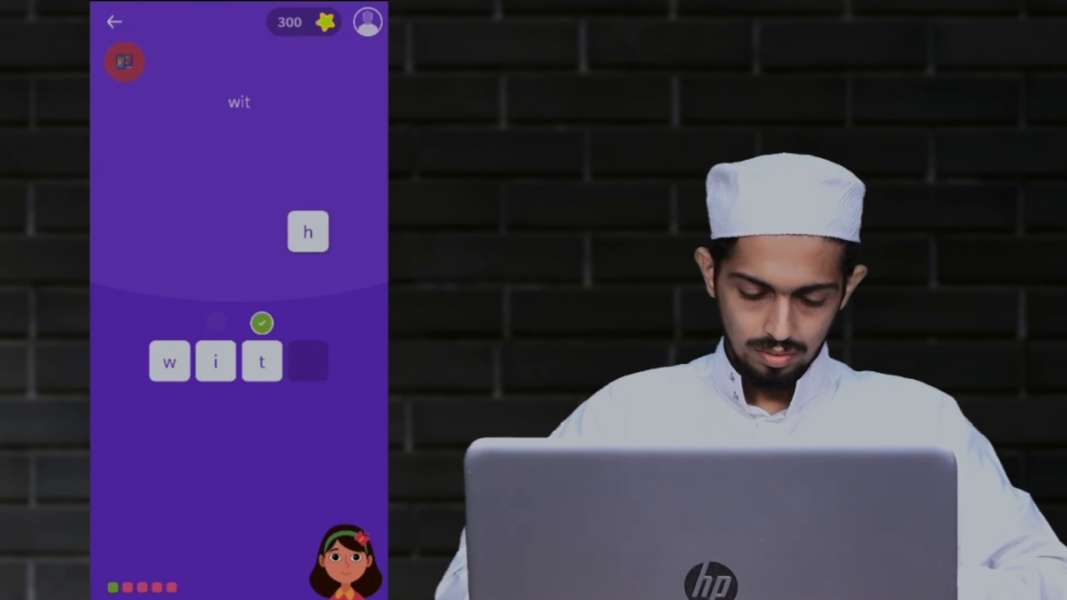
pyautogui.click(308, 231)
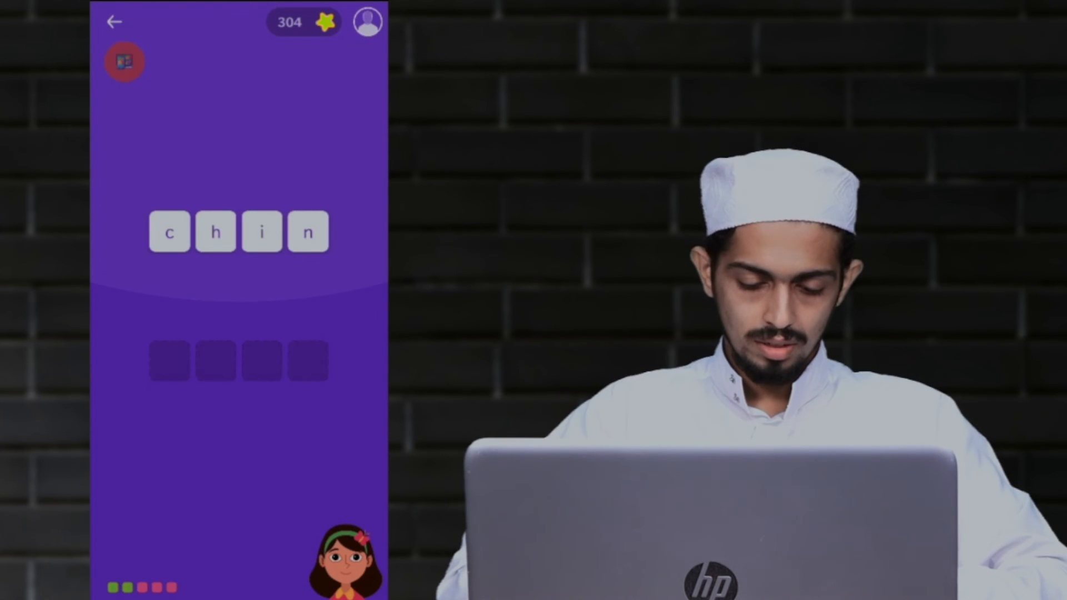
pyautogui.click(168, 231)
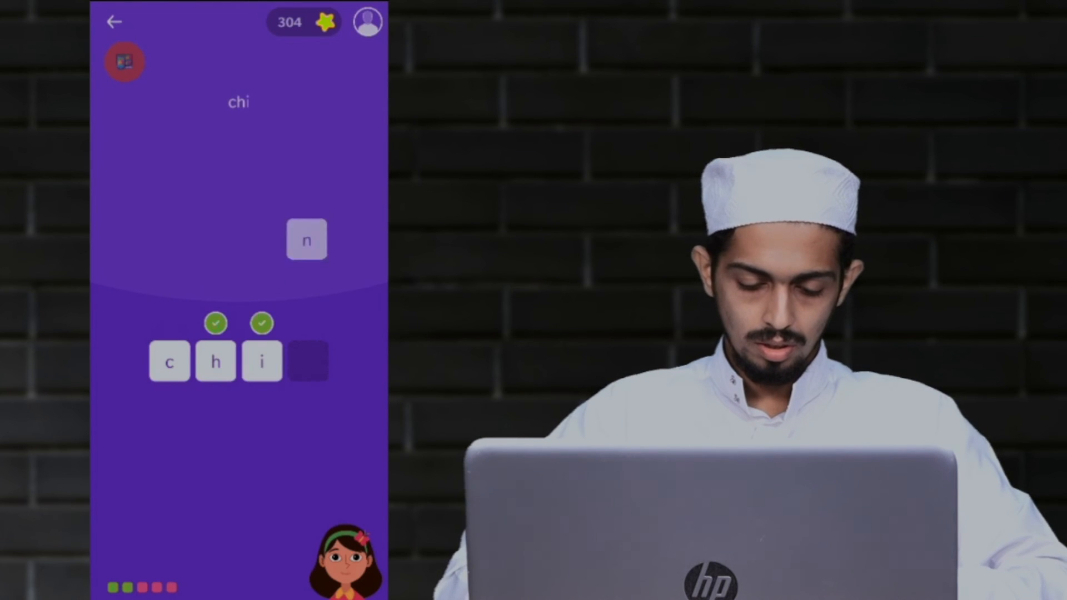
pyautogui.click(307, 239)
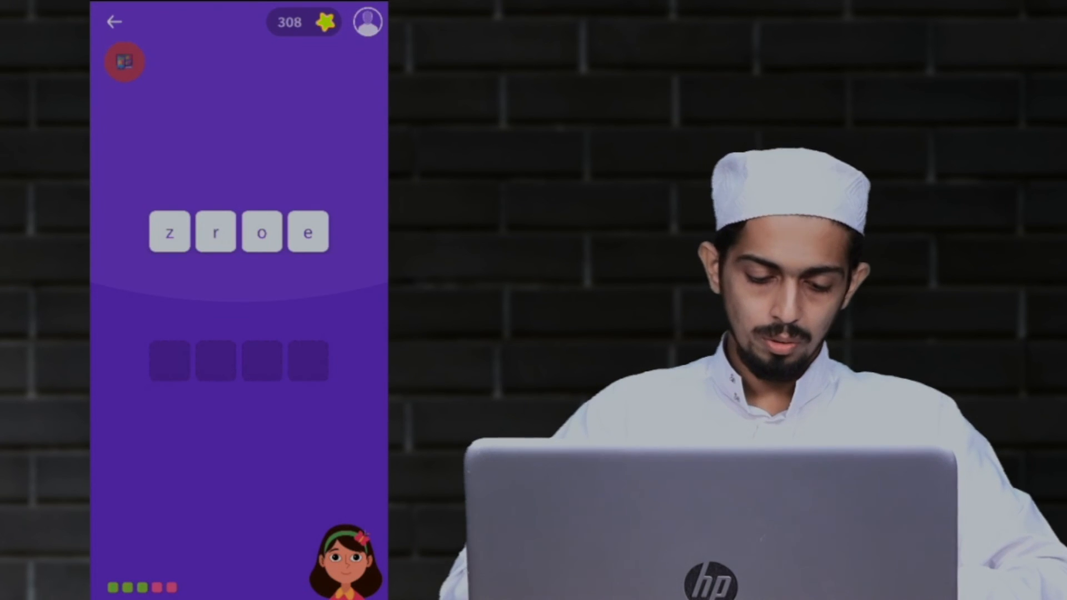
# Unscramble zero and hair, ending the game at score 316.
pyautogui.click(308, 232)
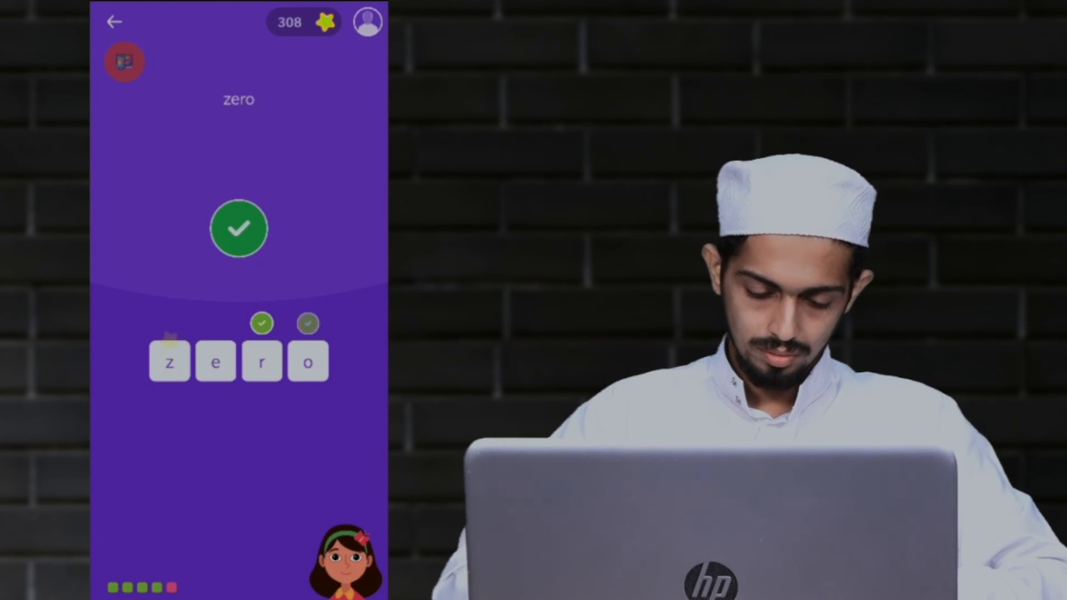
pyautogui.click(238, 228)
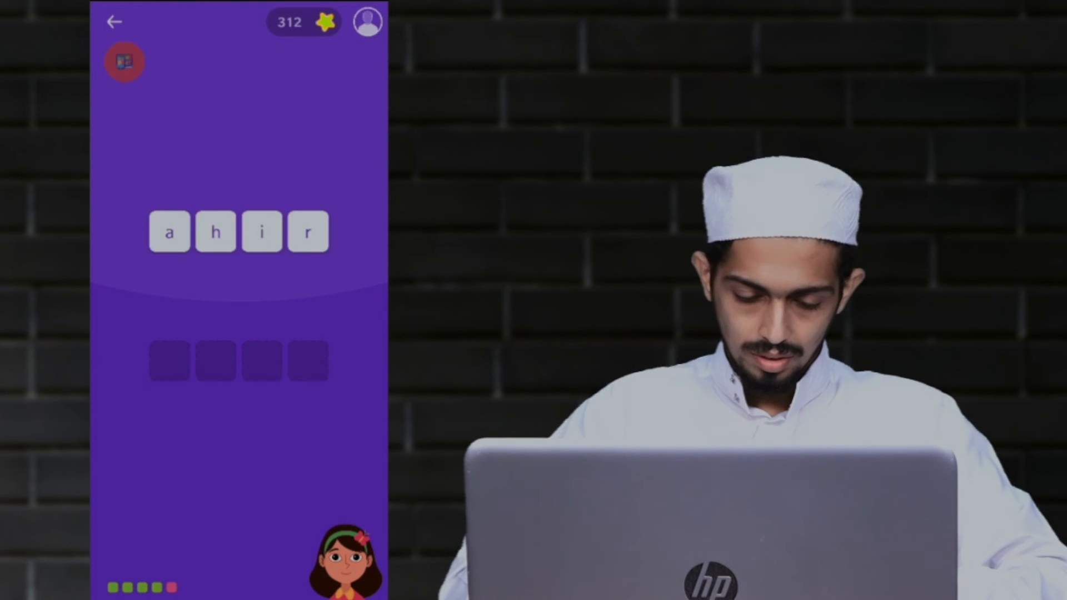
pyautogui.click(216, 231)
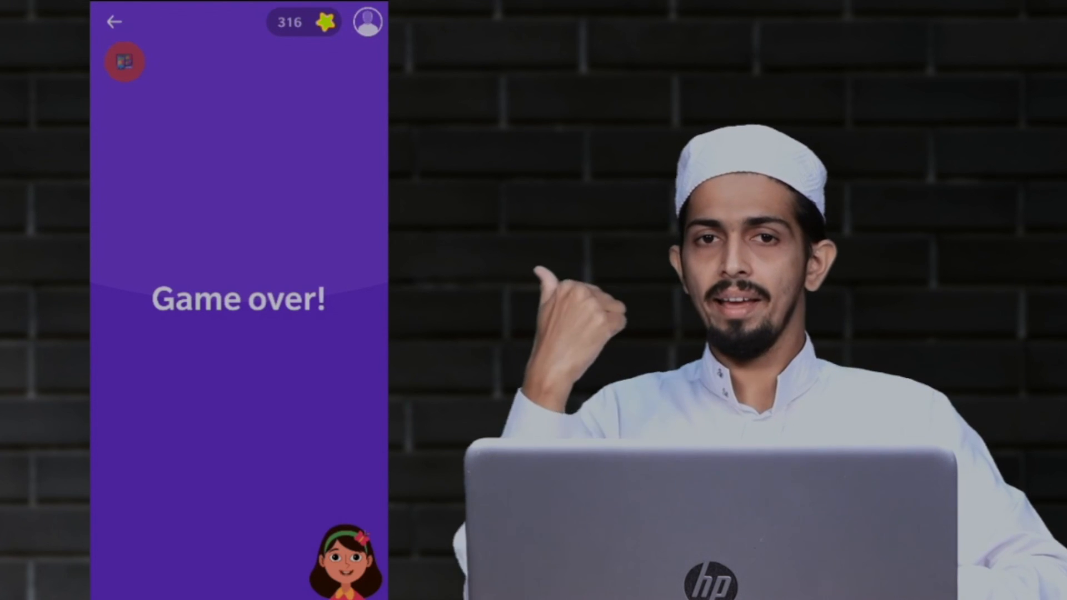
# Leave the Game over screen and return to the story library.
pyautogui.click(114, 23)
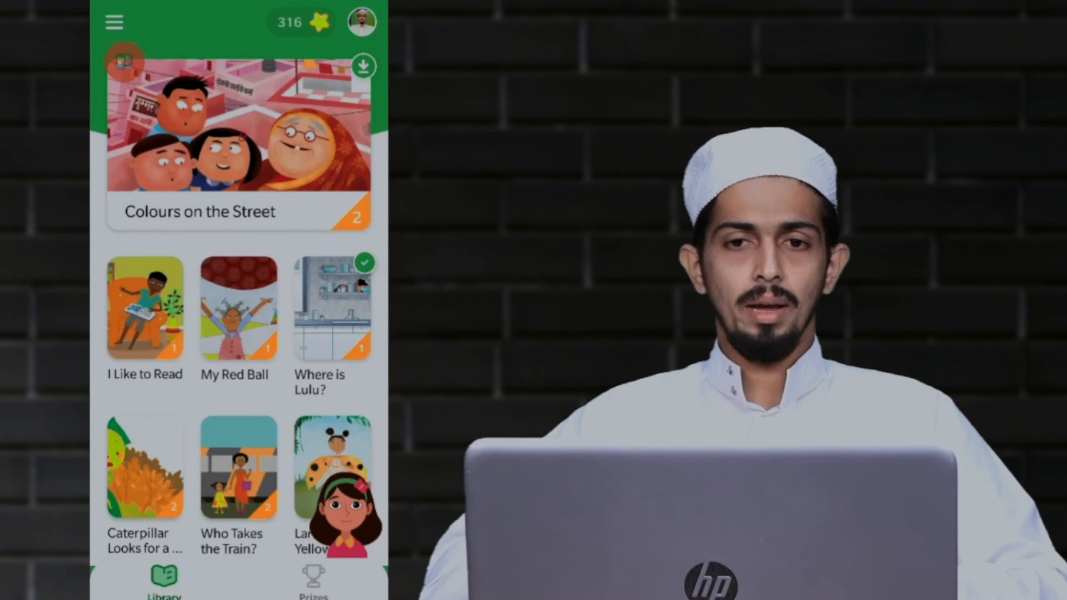